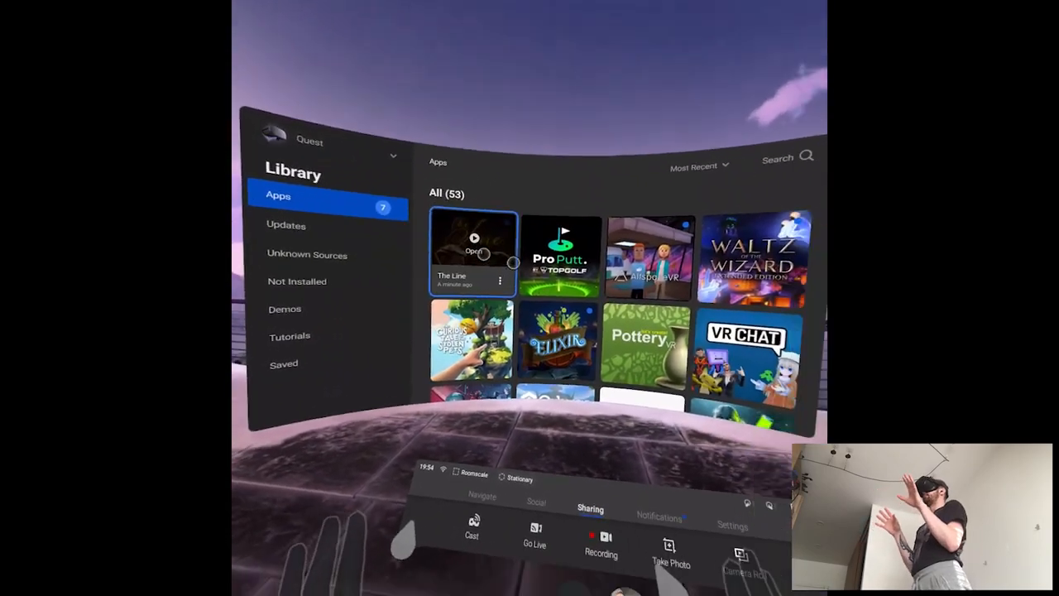
mouse_move(497, 315)
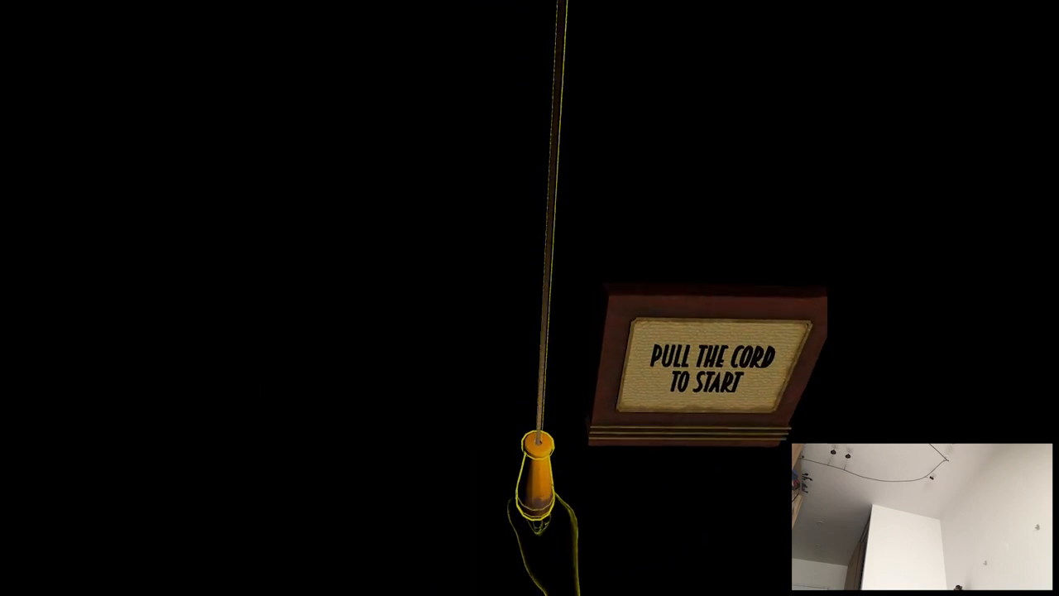
Step: Pull the hanging cord down to begin The Line's story and its narration
left_click_drag(538, 447, 538, 538)
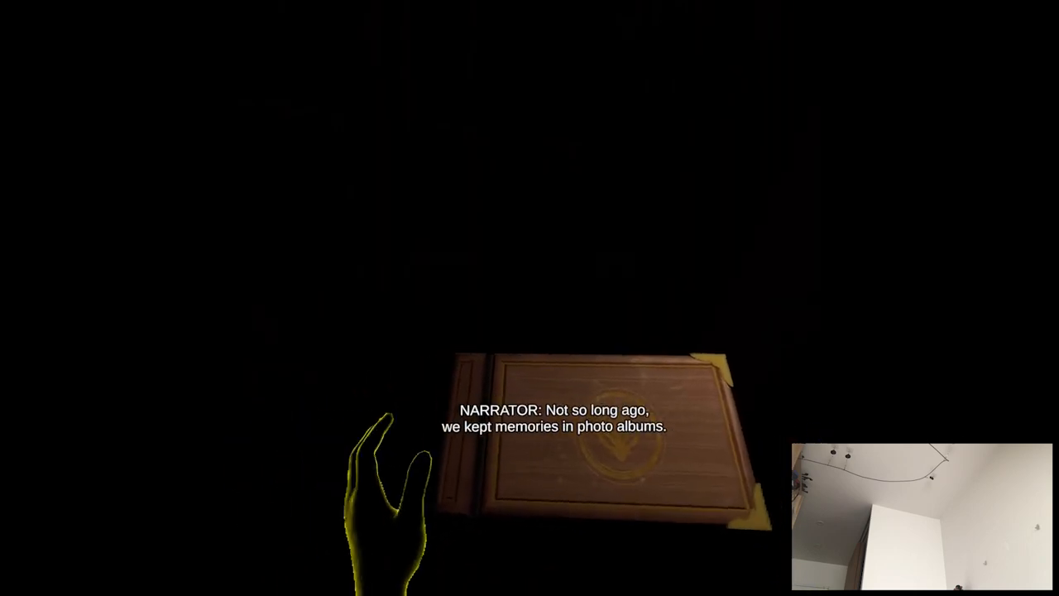